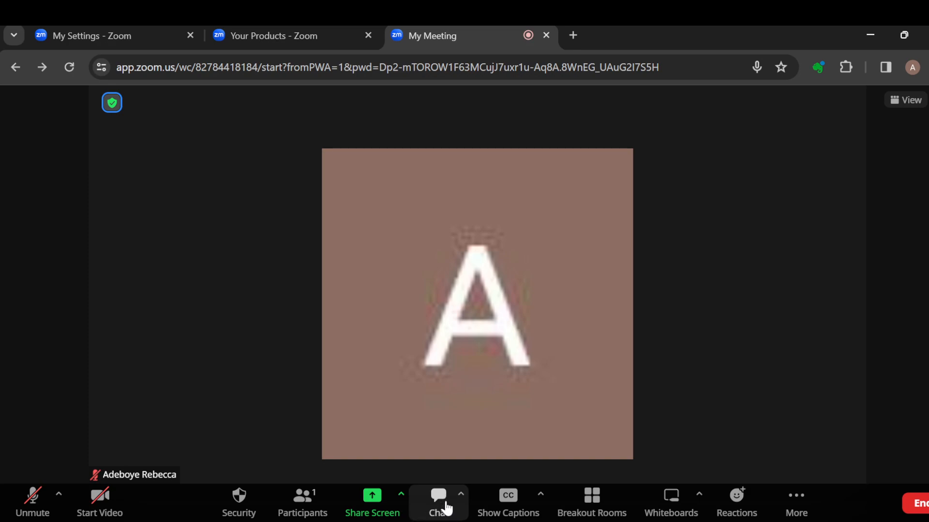
Show the meeting's group chat panel beside the video
{"action": "left_click", "coordinate": [437, 500]}
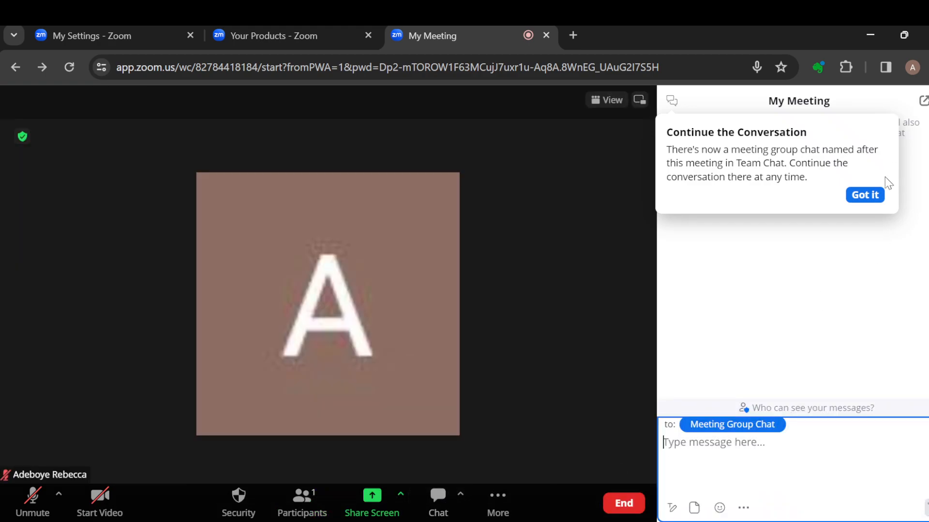
Dismiss the 'Got it' notice and send 'Hi' to Meeting Group Chat
{"action": "left_click", "coordinate": [864, 195]}
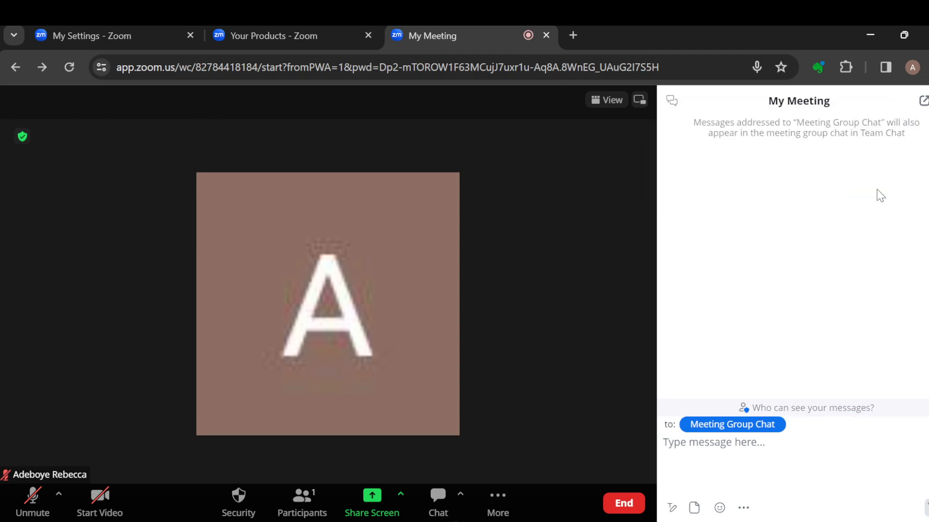
{"action": "mouse_move", "coordinate": [691, 437]}
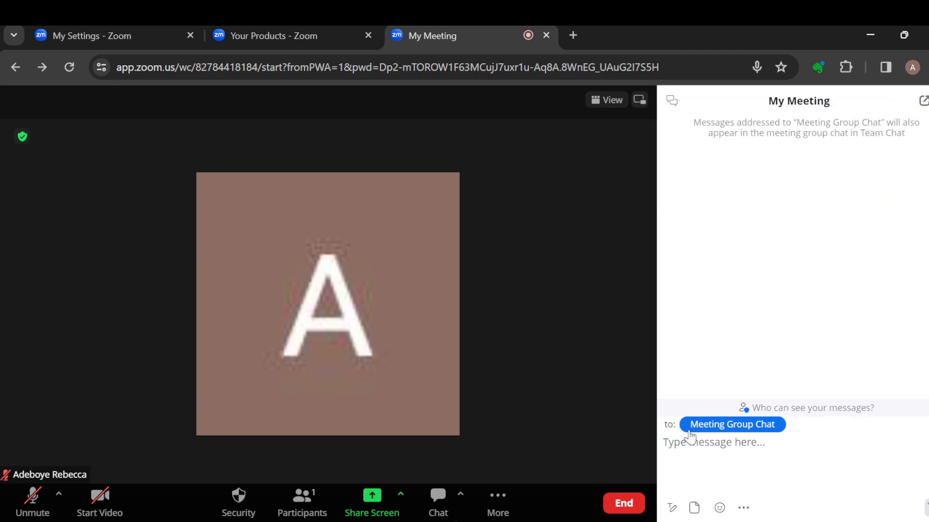
{"action": "left_click", "coordinate": [711, 442]}
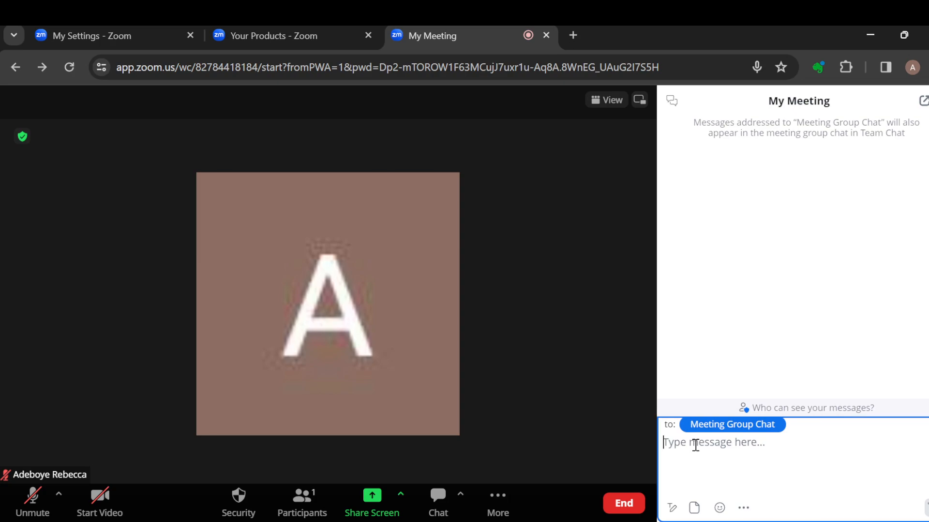
{"action": "type", "text": "Hi"}
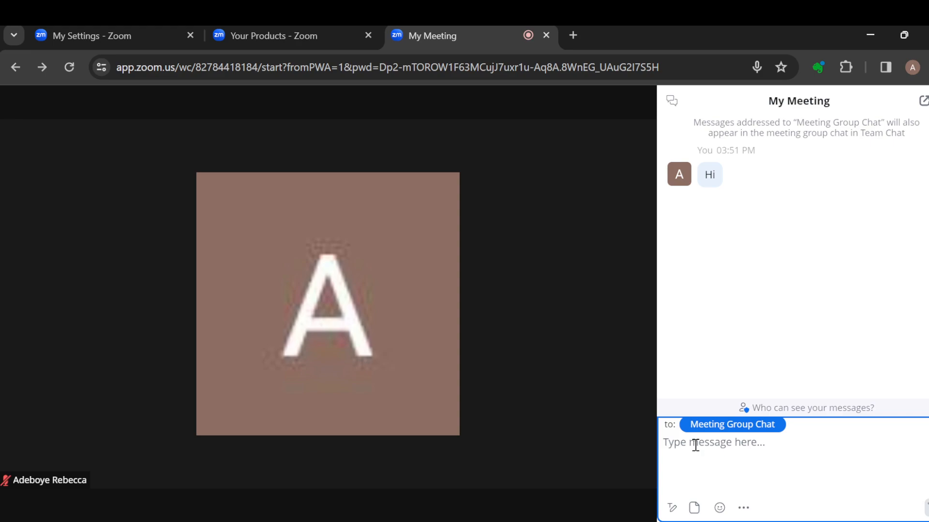
{"action": "mouse_move", "coordinate": [850, 392]}
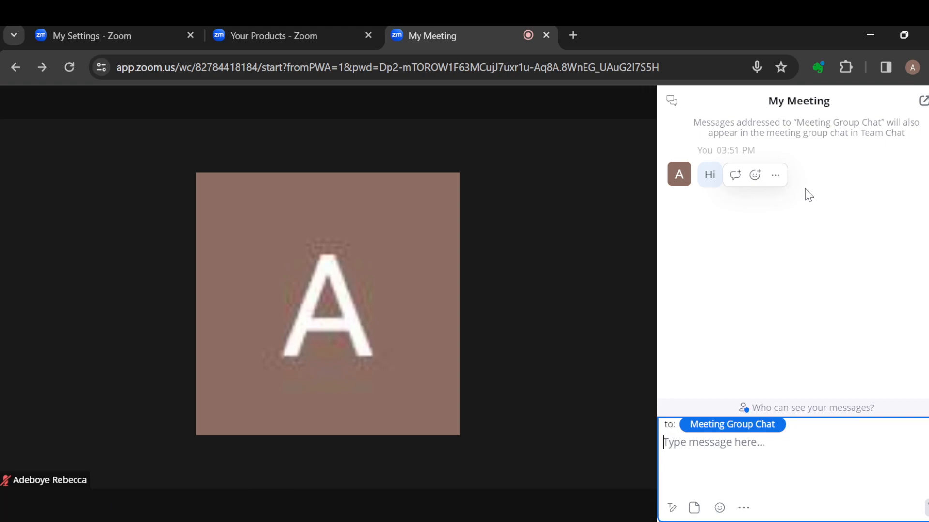
{"action": "mouse_move", "coordinate": [798, 273]}
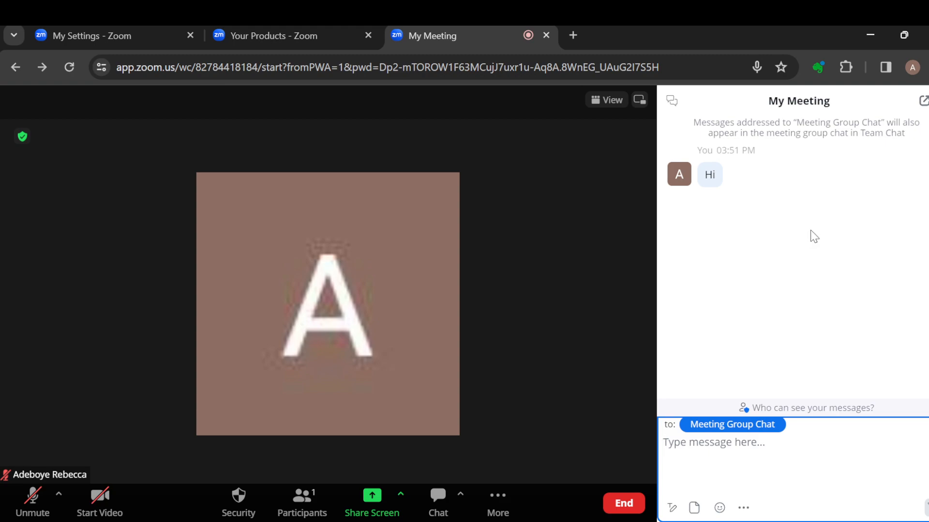
{"action": "mouse_move", "coordinate": [887, 133]}
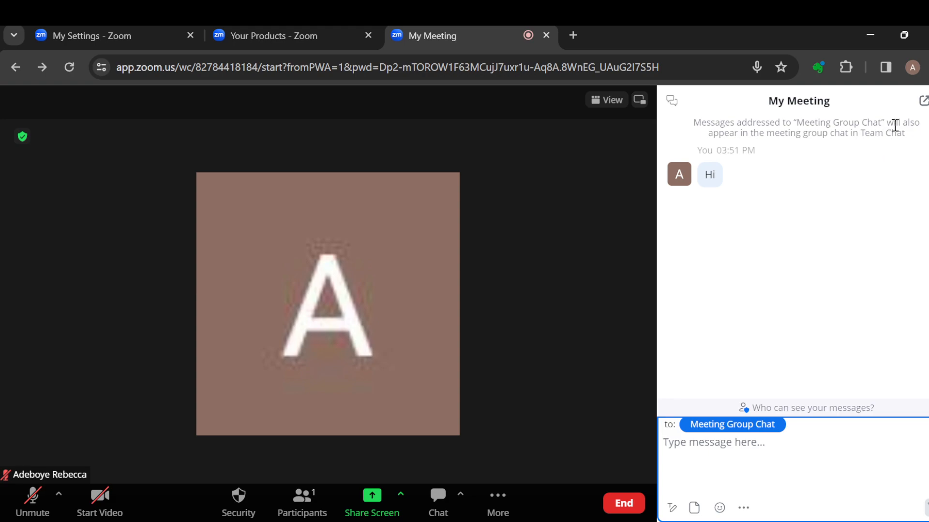
{"action": "mouse_move", "coordinate": [840, 270]}
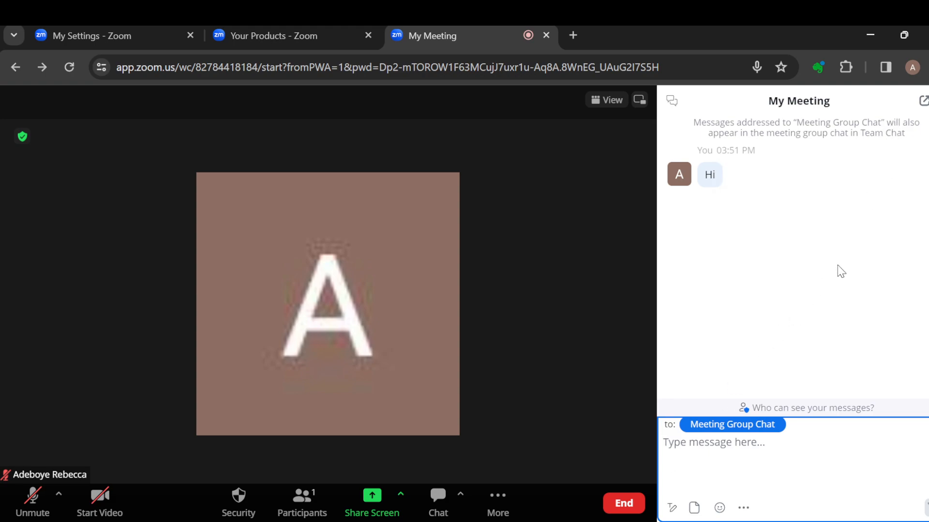
Hide the chat panel so the meeting video fills the window
{"action": "left_click", "coordinate": [713, 442]}
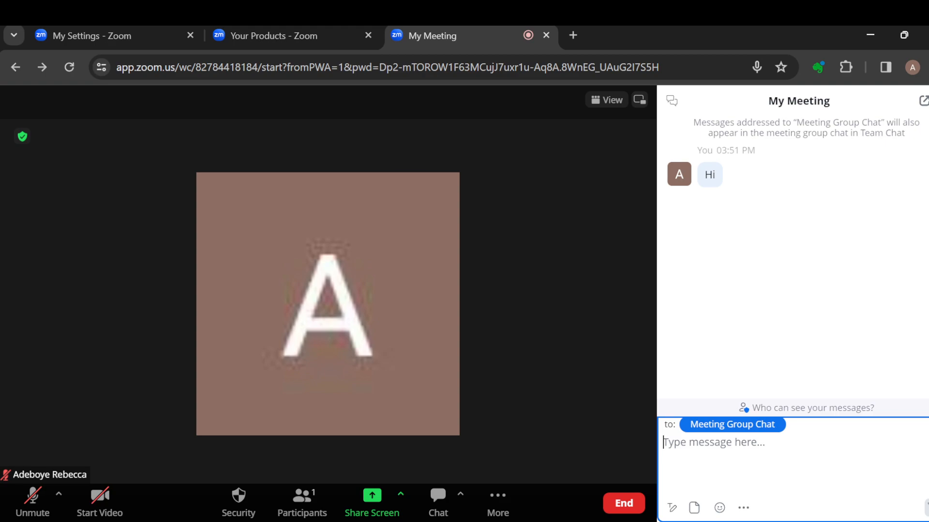
{"action": "left_click", "coordinate": [437, 500]}
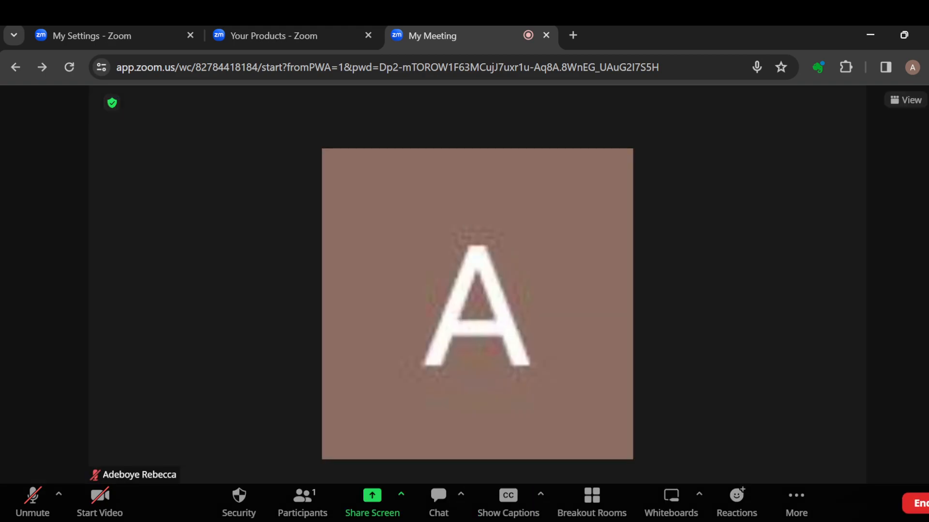